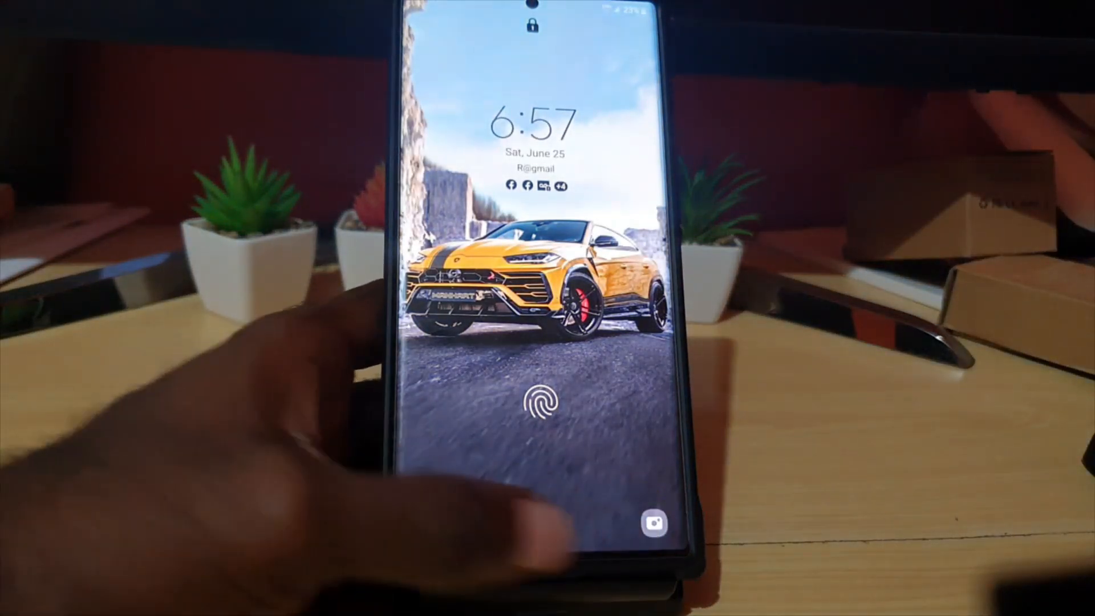
Step: Unlock the phone with the fingerprint sensor and launch the Settings app
click(545, 401)
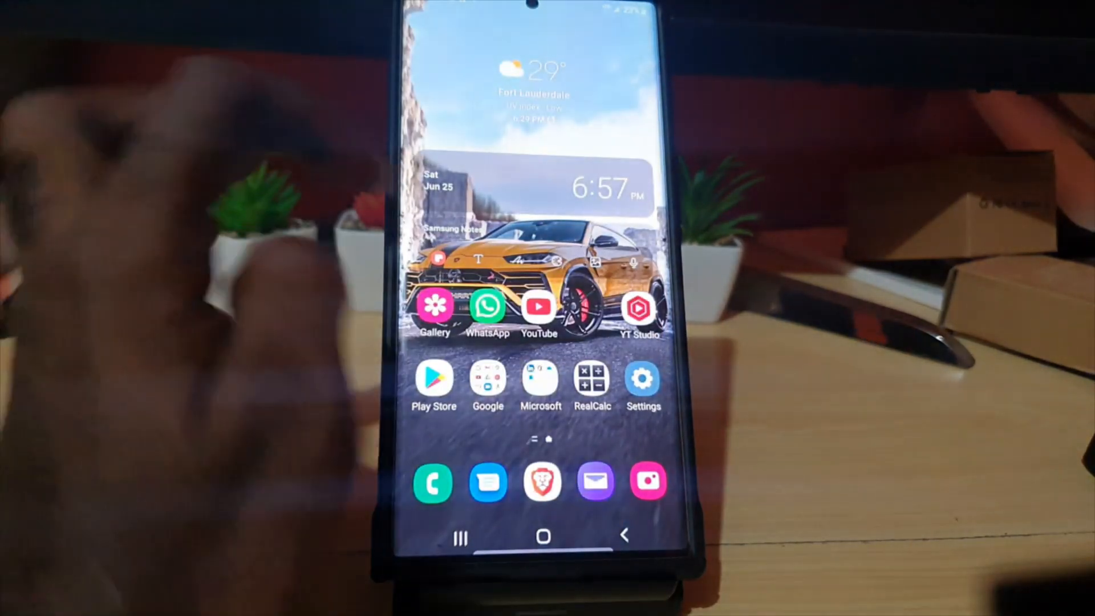
click(436, 307)
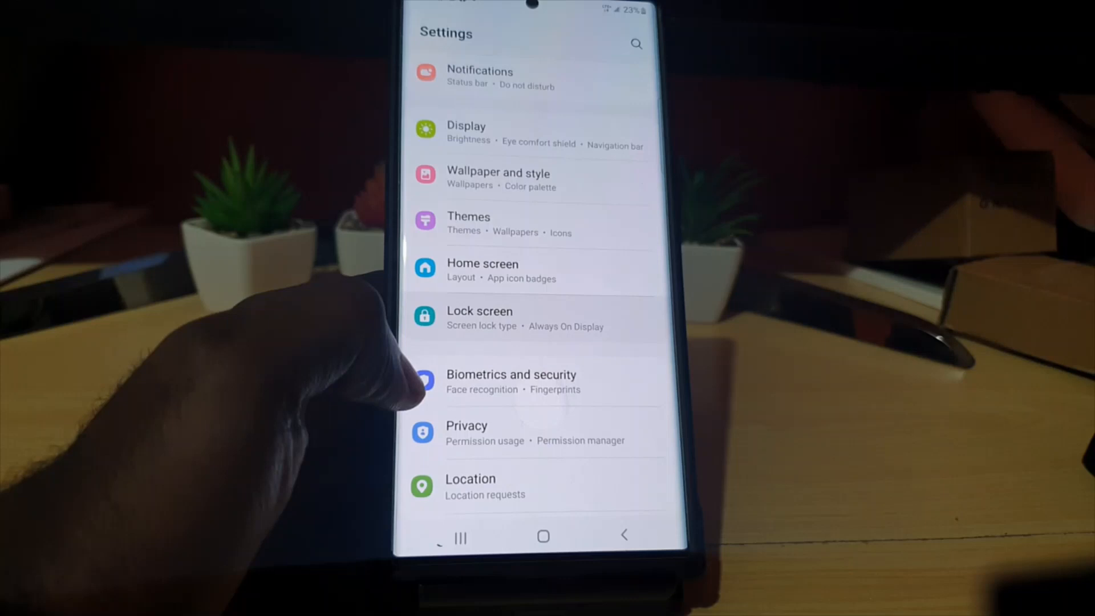
Step: Go to Lock screen settings and its Shortcuts page
click(480, 317)
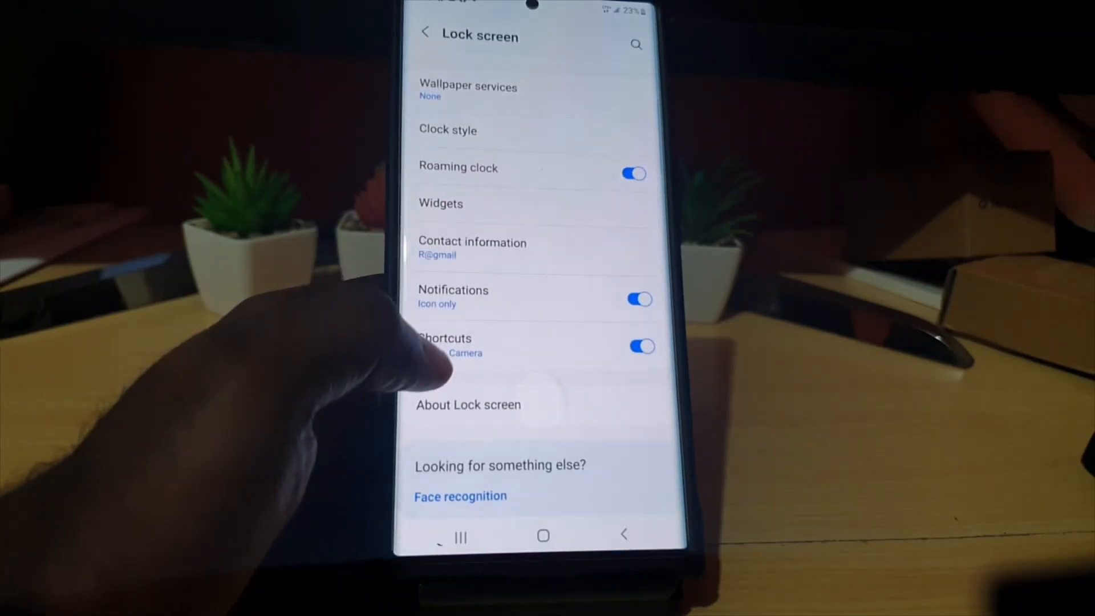
click(445, 346)
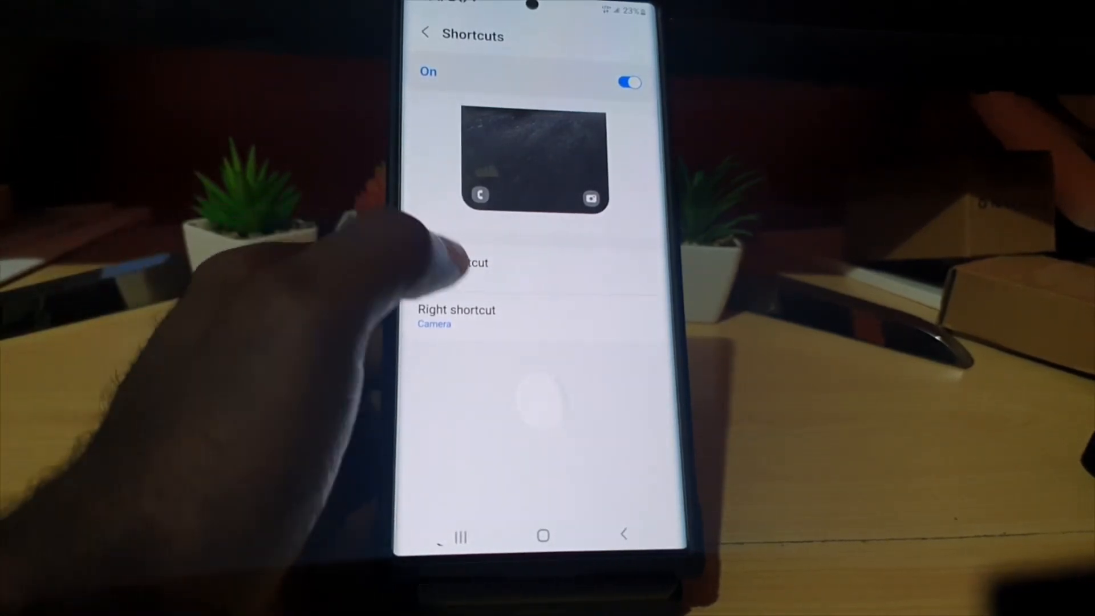
Step: Keep Phone as the left shortcut, view right shortcut choices, then lock the phone
click(465, 262)
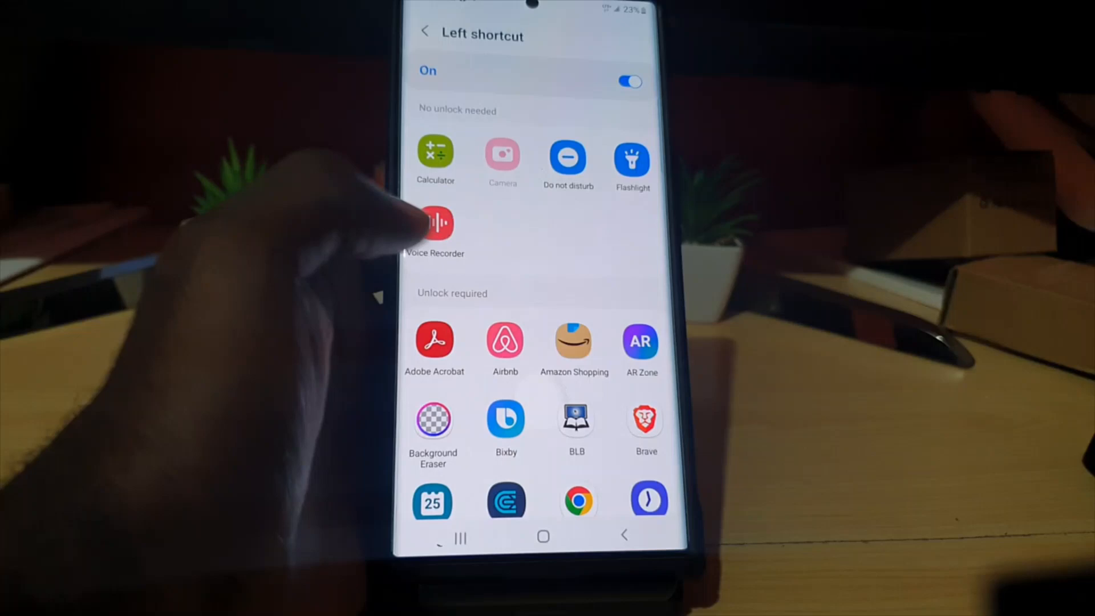
scroll(down, 3)
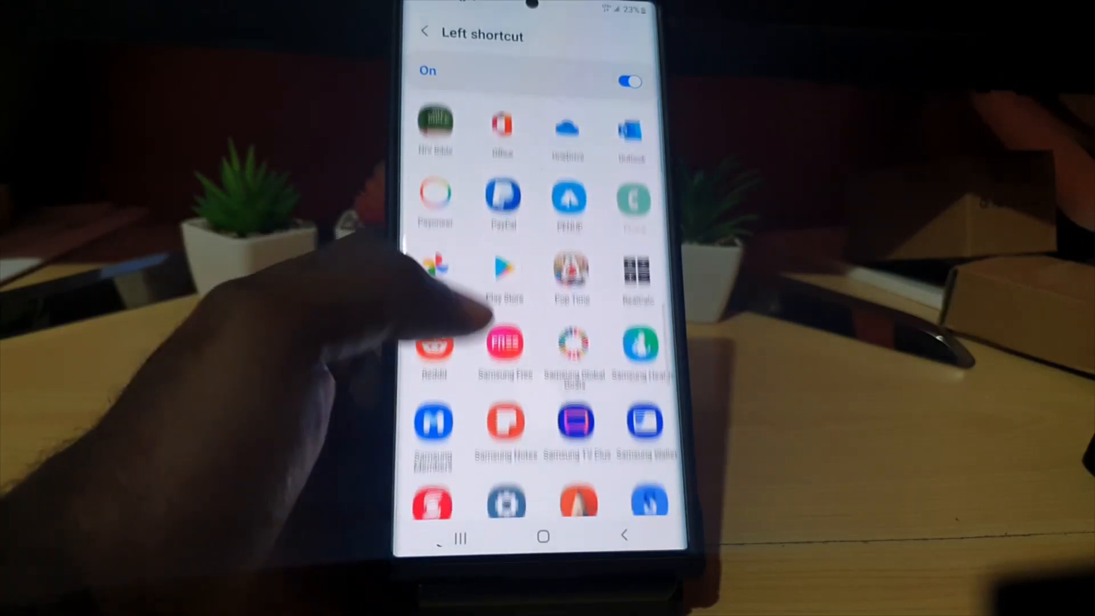
scroll(down, 3)
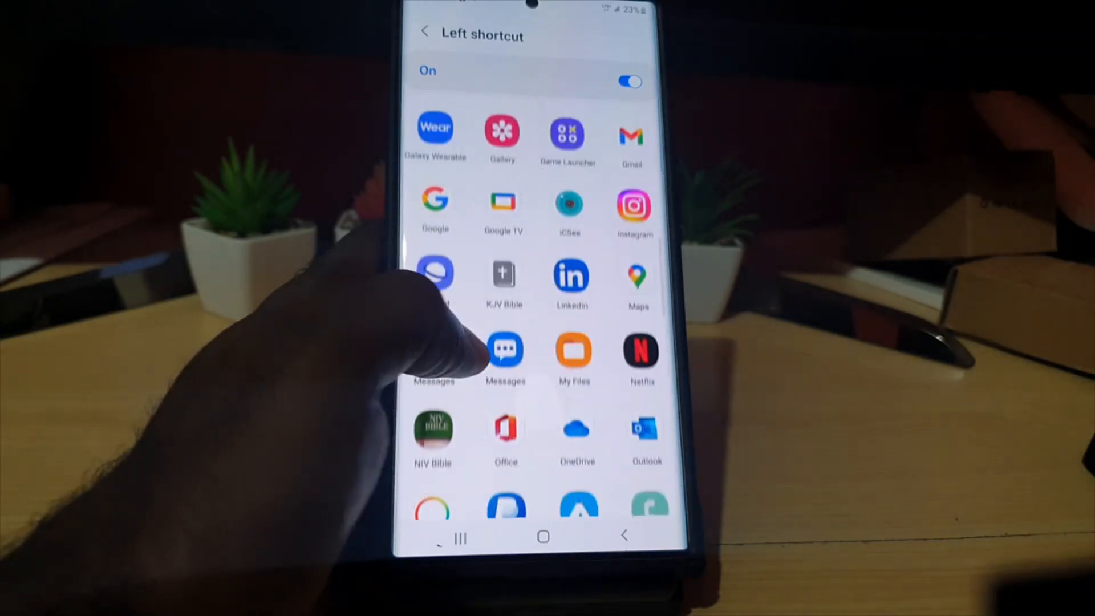
scroll(down, 3)
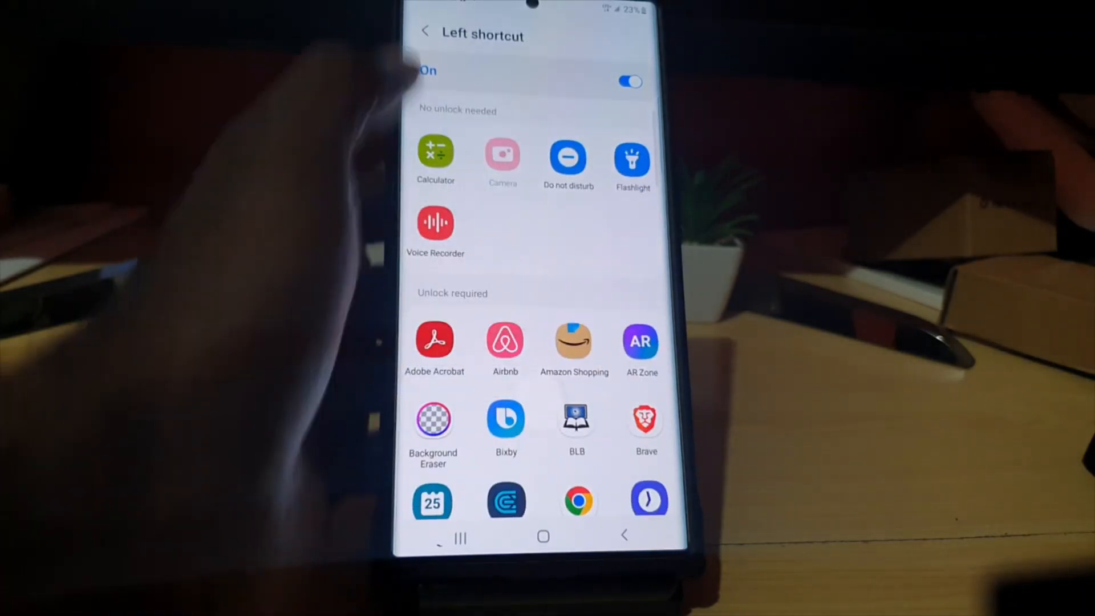
click(425, 31)
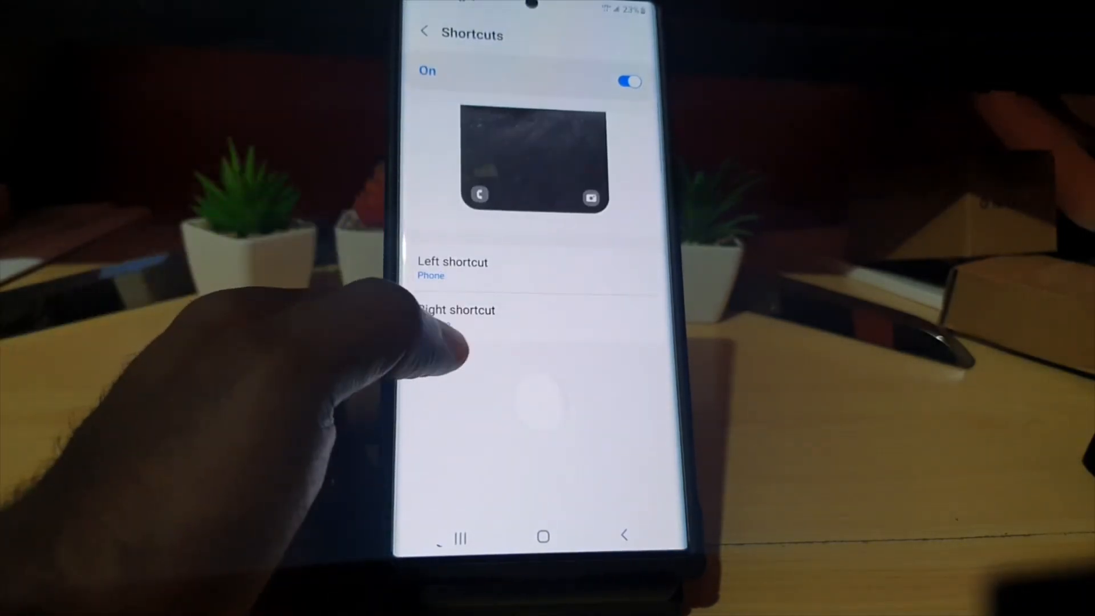
click(455, 310)
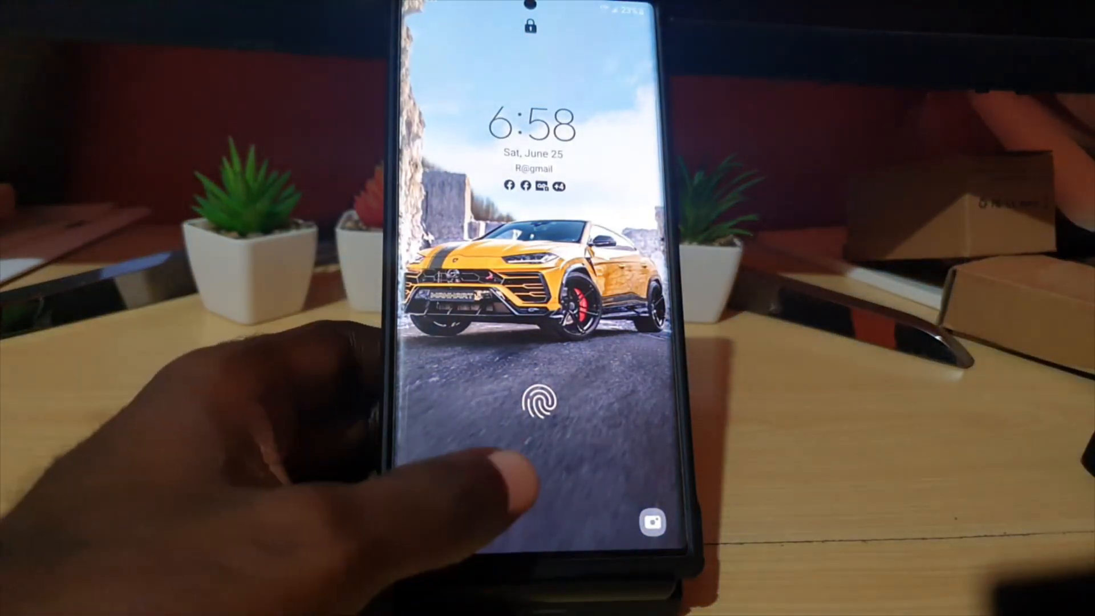
click(536, 402)
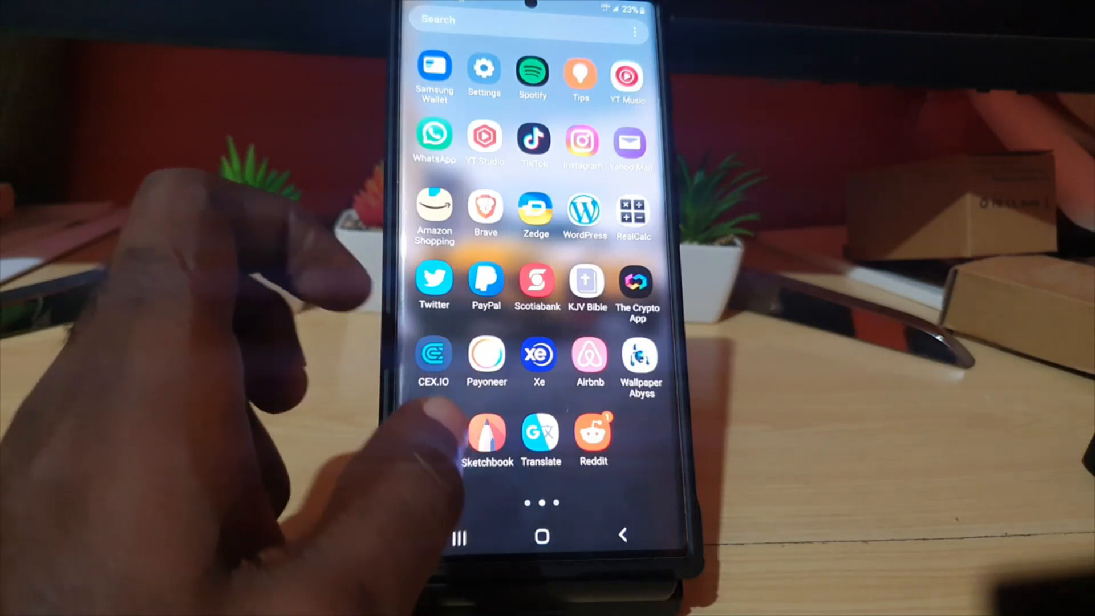
Step: Return from the app drawer to the One UI home screen
click(541, 536)
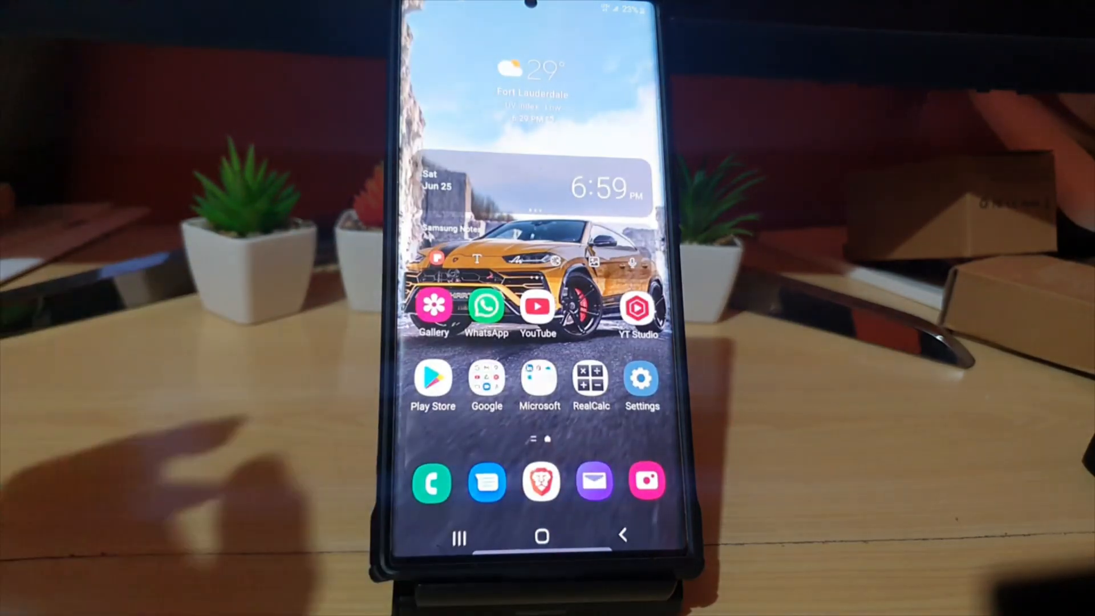